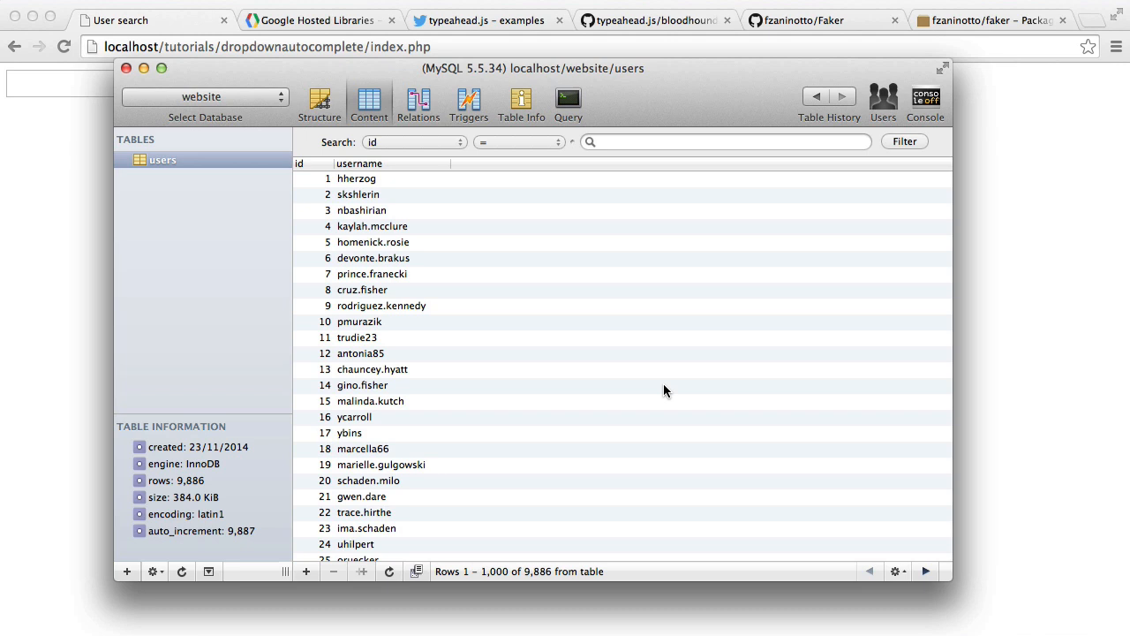
mouse_move(371, 417)
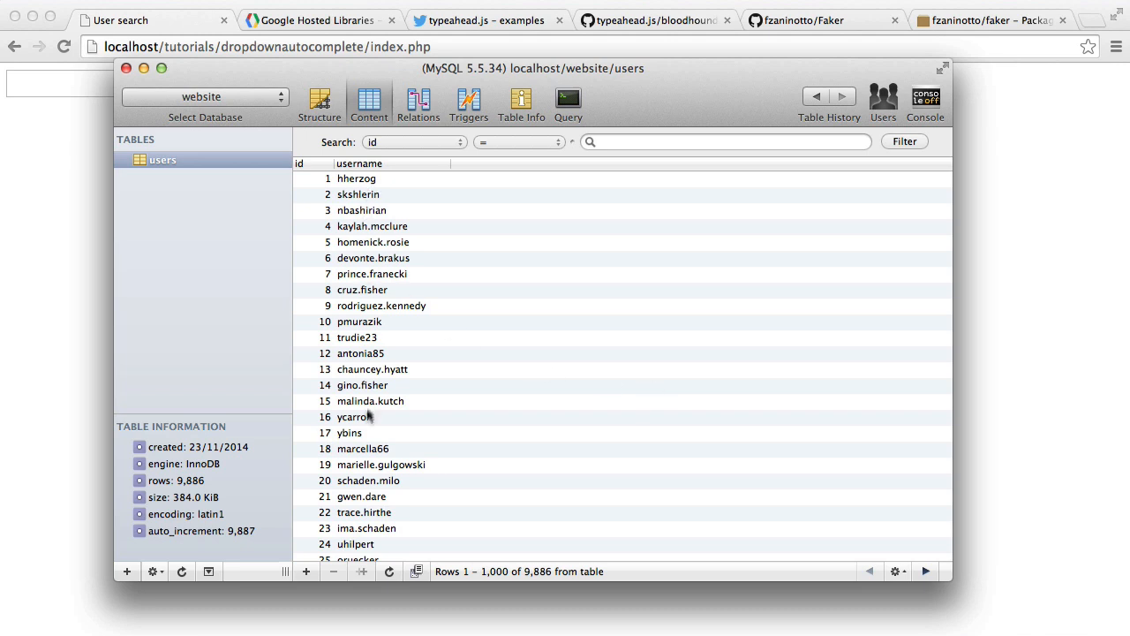
mouse_move(389, 292)
text(alex)
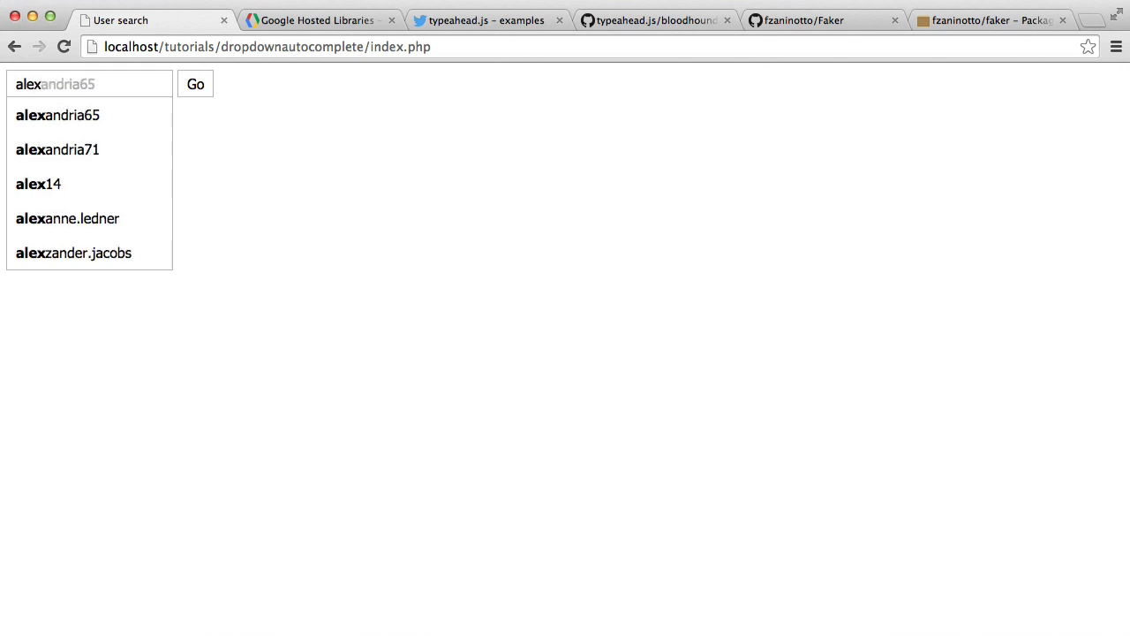
Step: Pick alex14 from the alex username suggestions and submit the search with Go
click(67, 218)
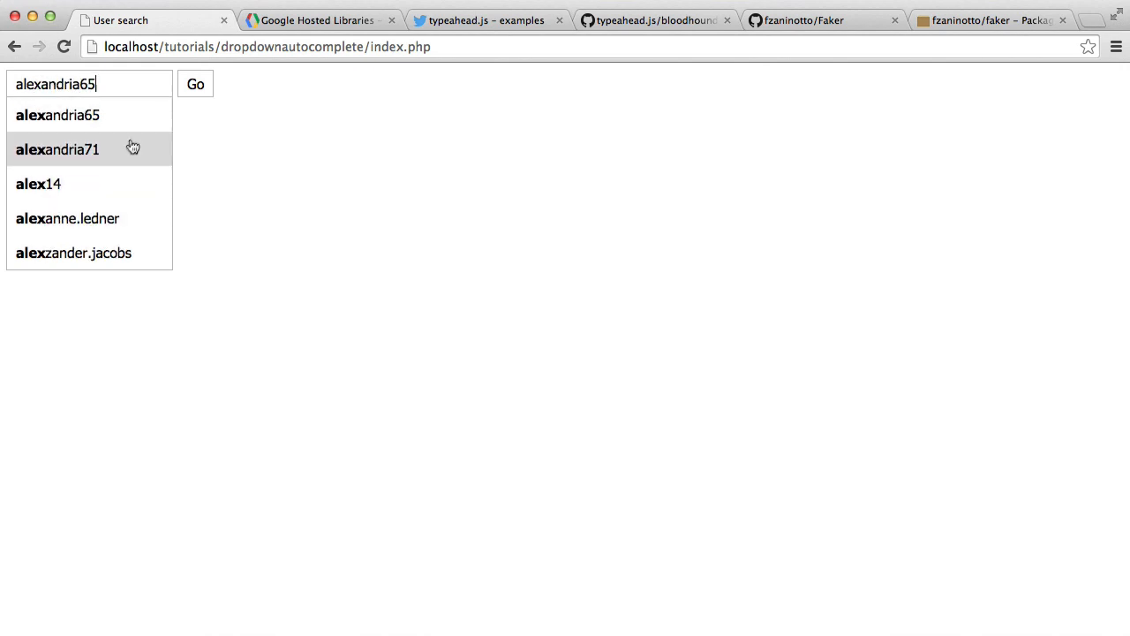
click(39, 183)
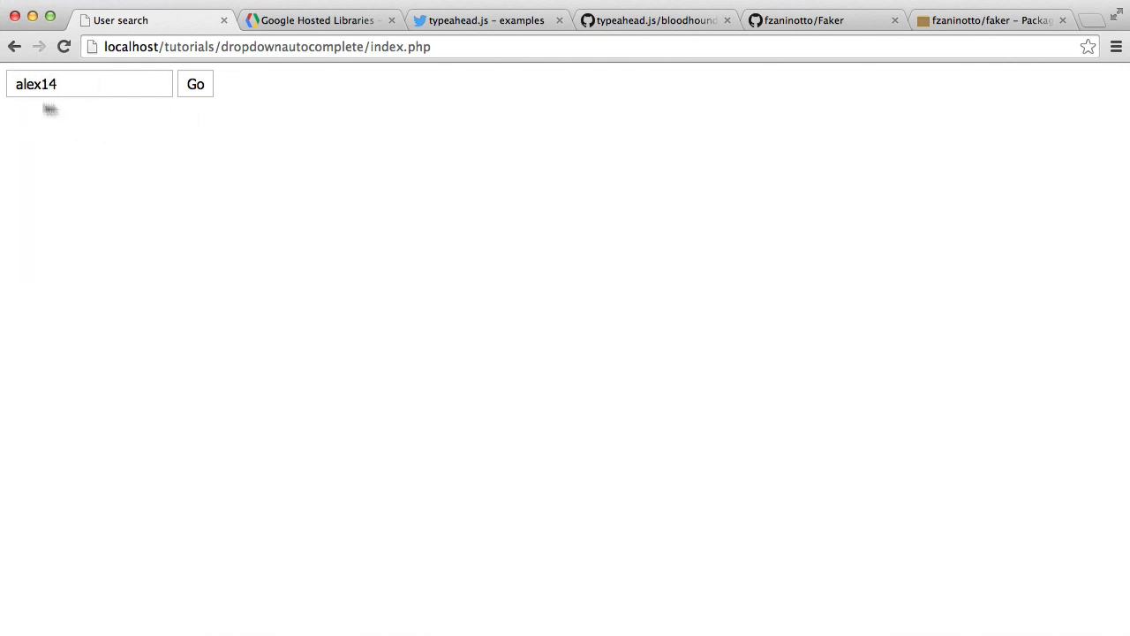
click(194, 83)
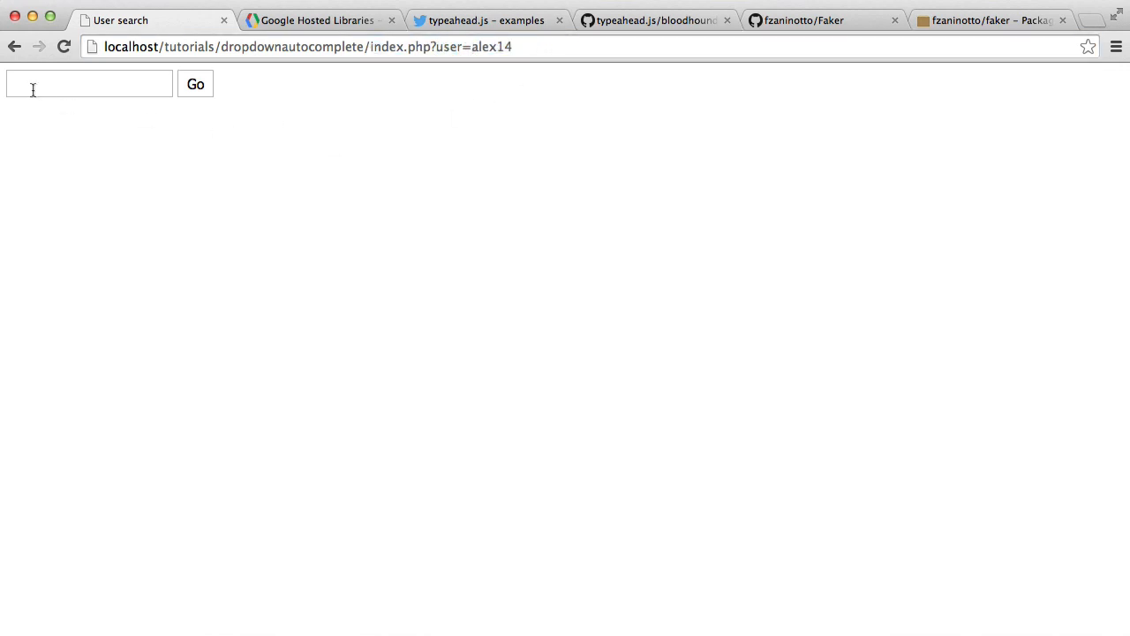
Step: Click back into the empty search box after the page reloads with user=alex14
click(485, 19)
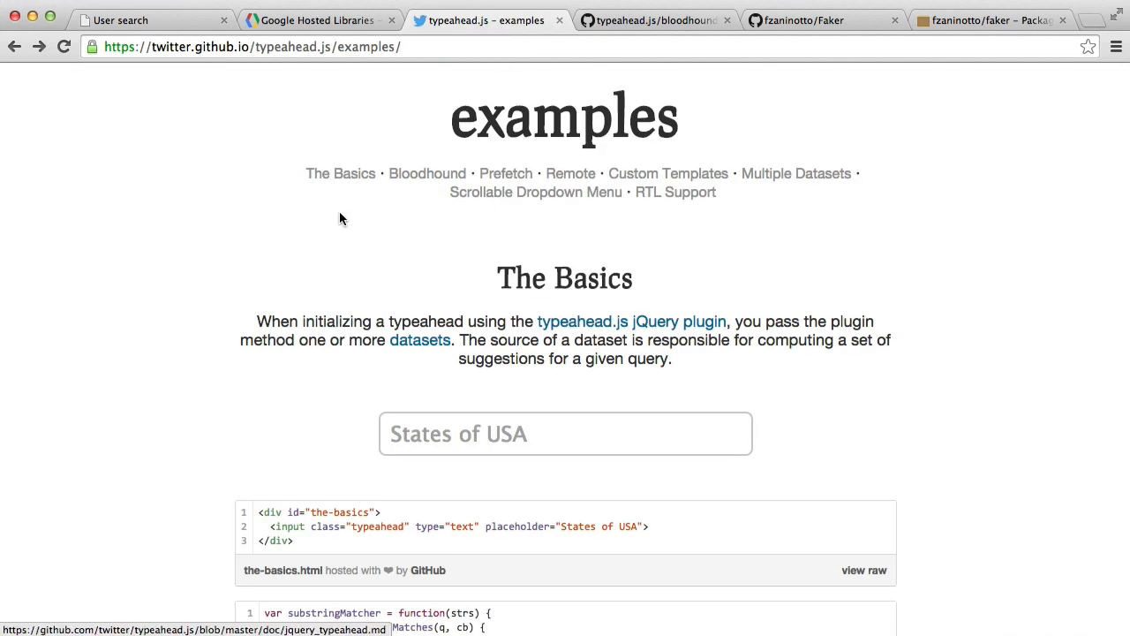
mouse_move(355, 212)
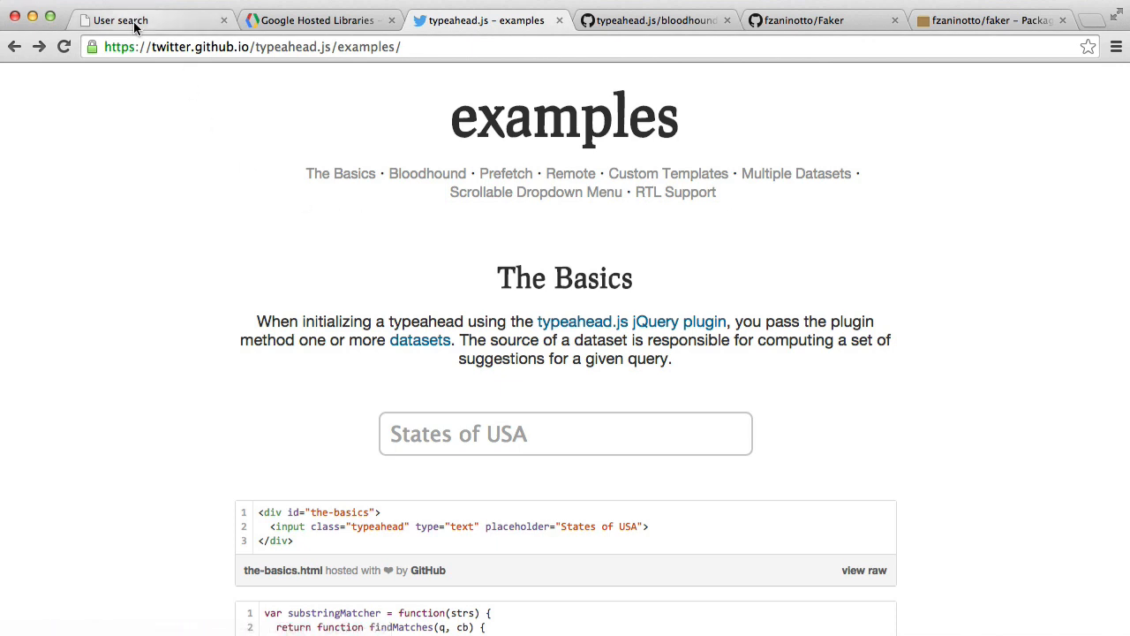
Step: Switch back to the User search tab to bring up the alex suggestions again
click(150, 19)
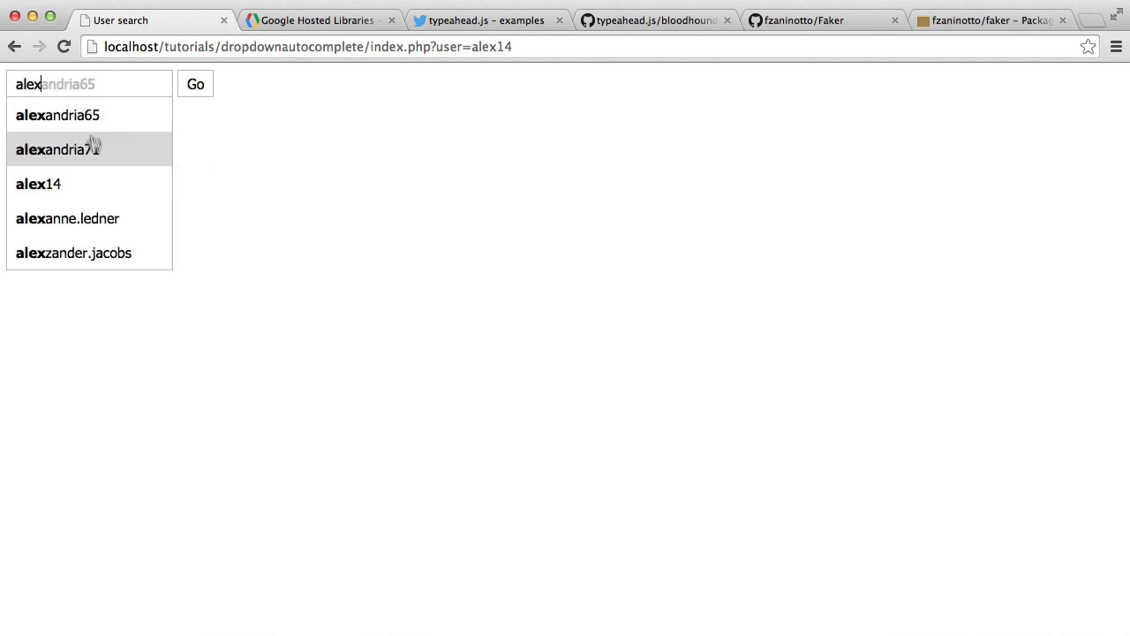
mouse_move(106, 219)
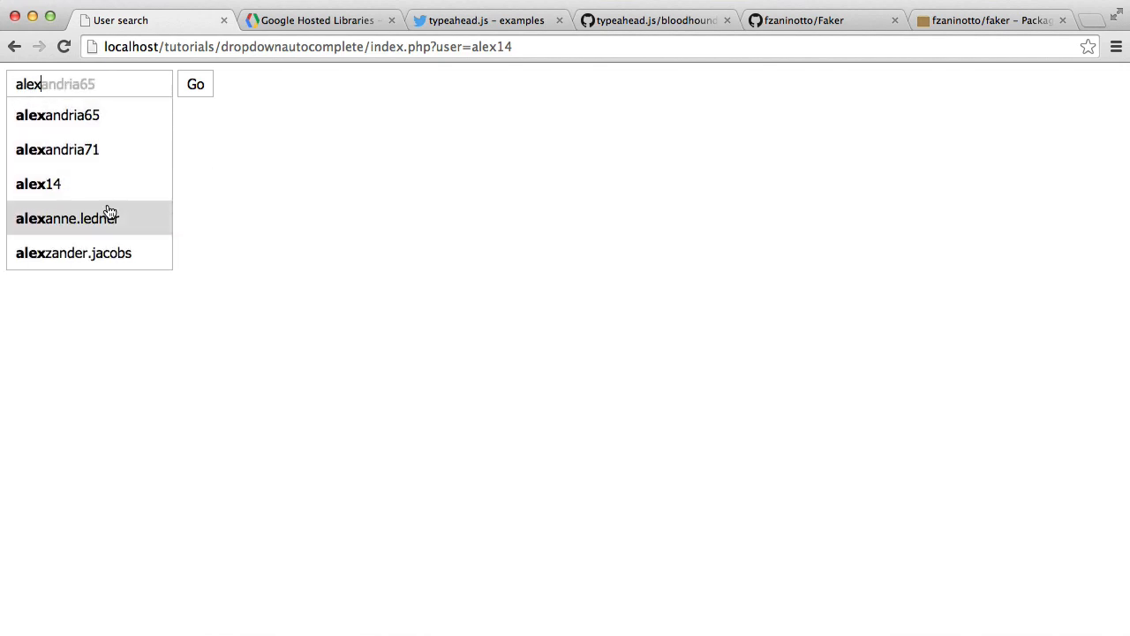